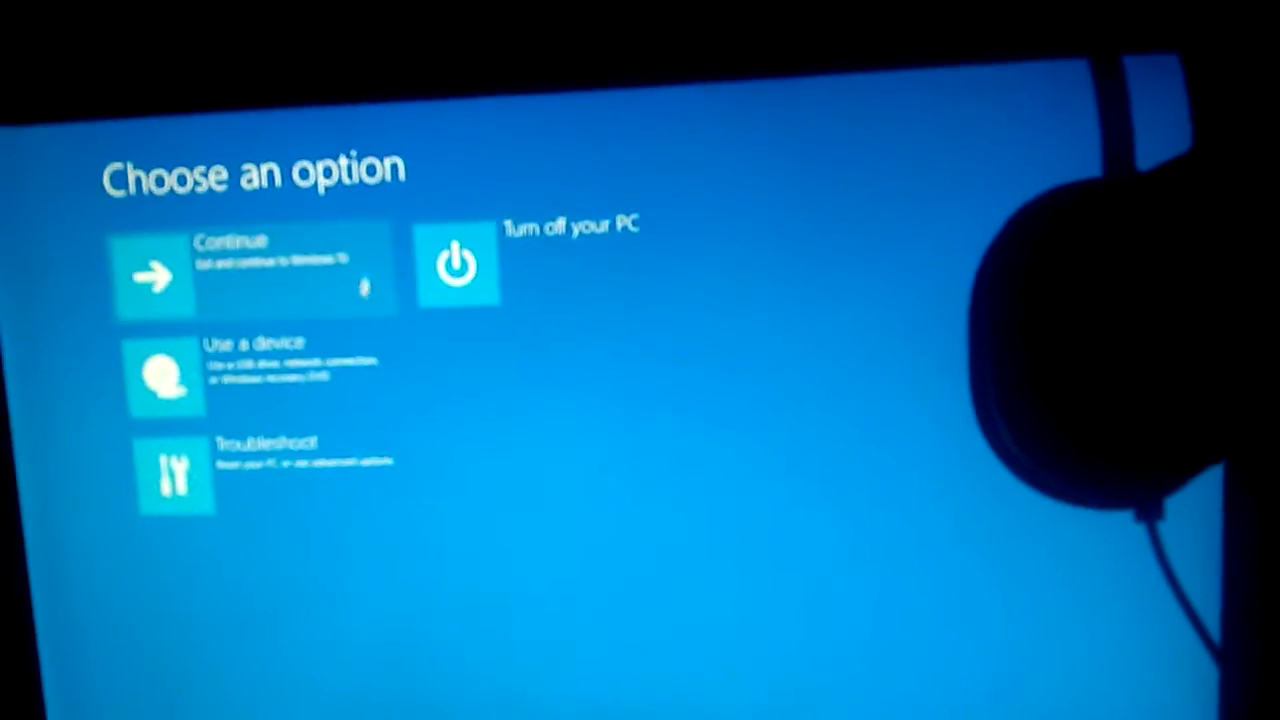
Step: Go from Choose an option through Troubleshoot to reach the Advanced options screen
click(176, 470)
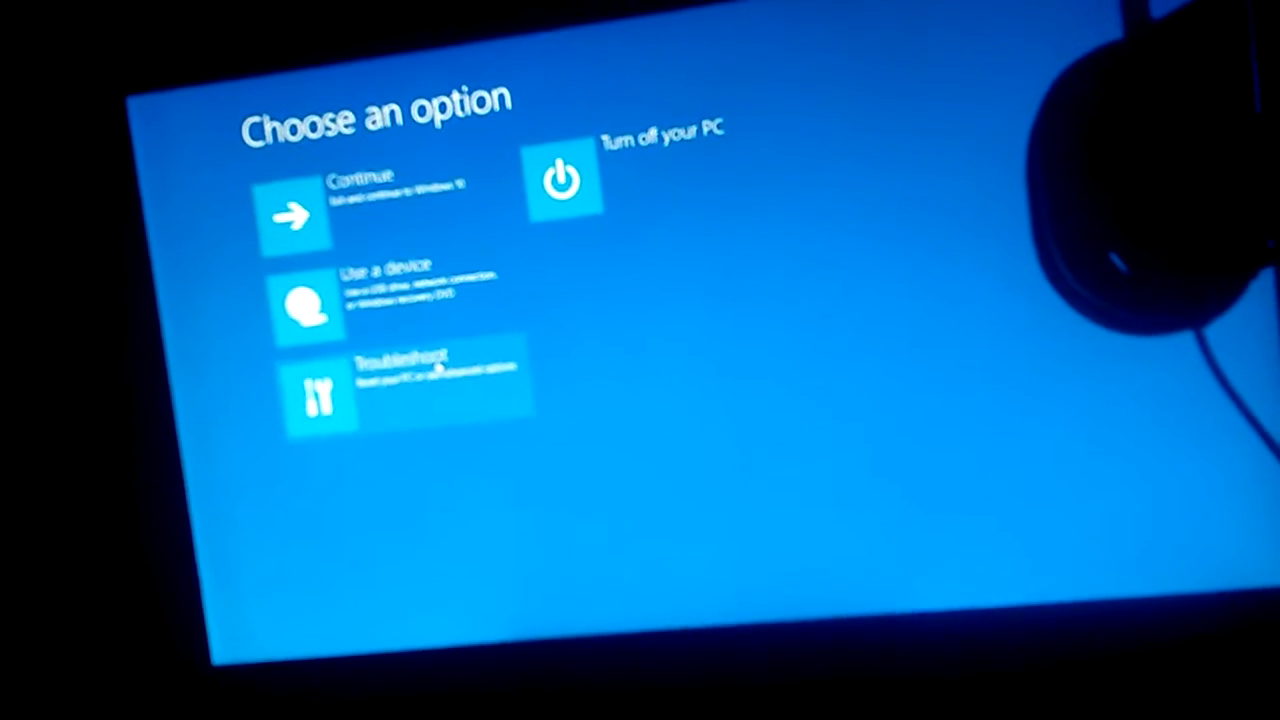
click(318, 390)
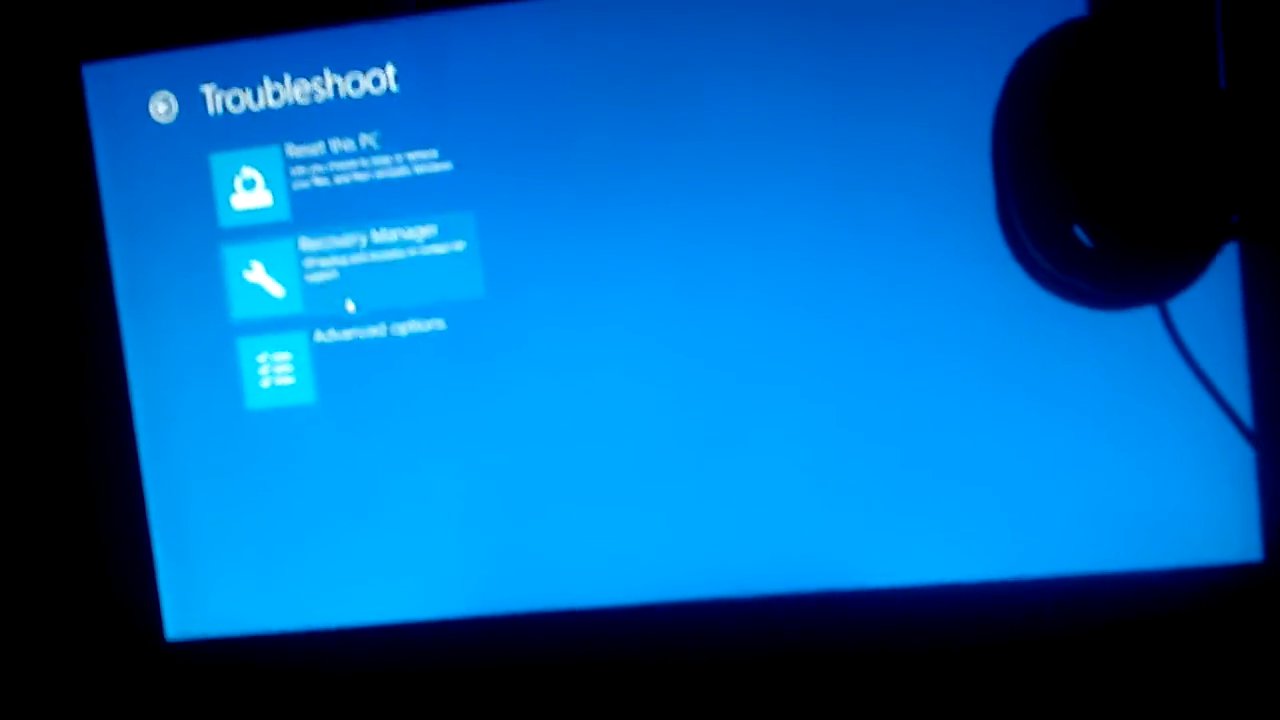
click(280, 370)
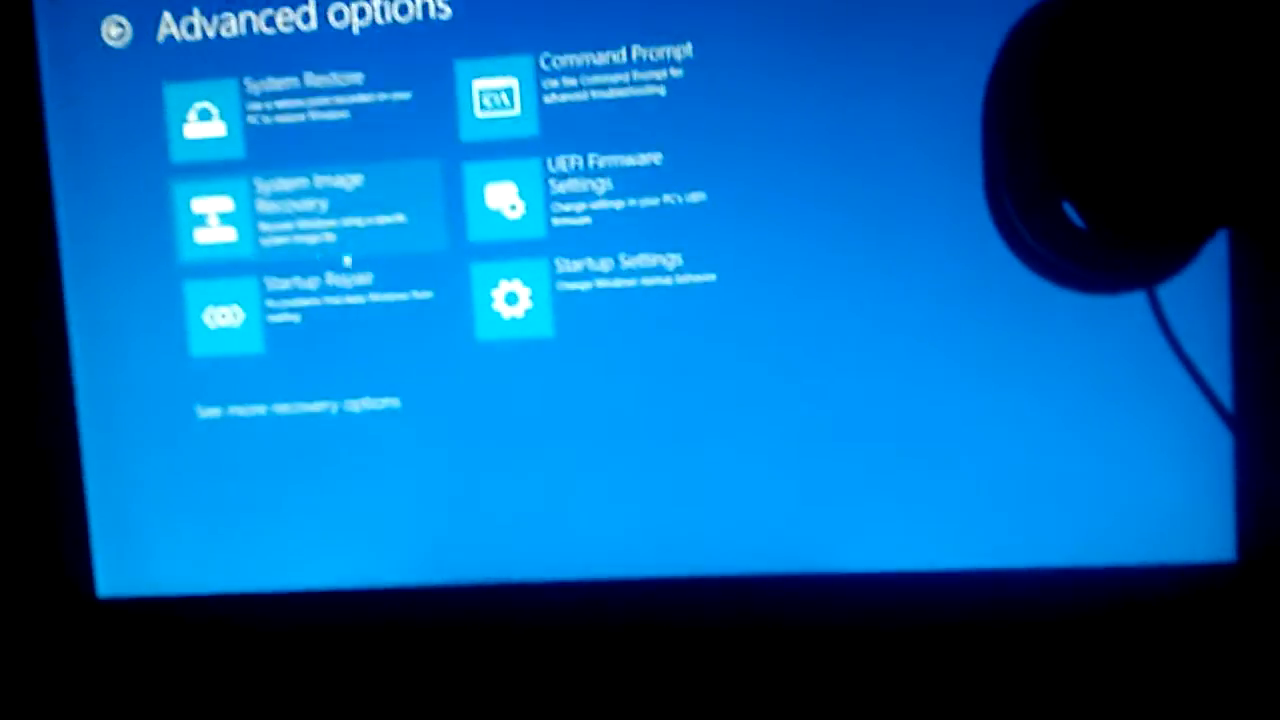